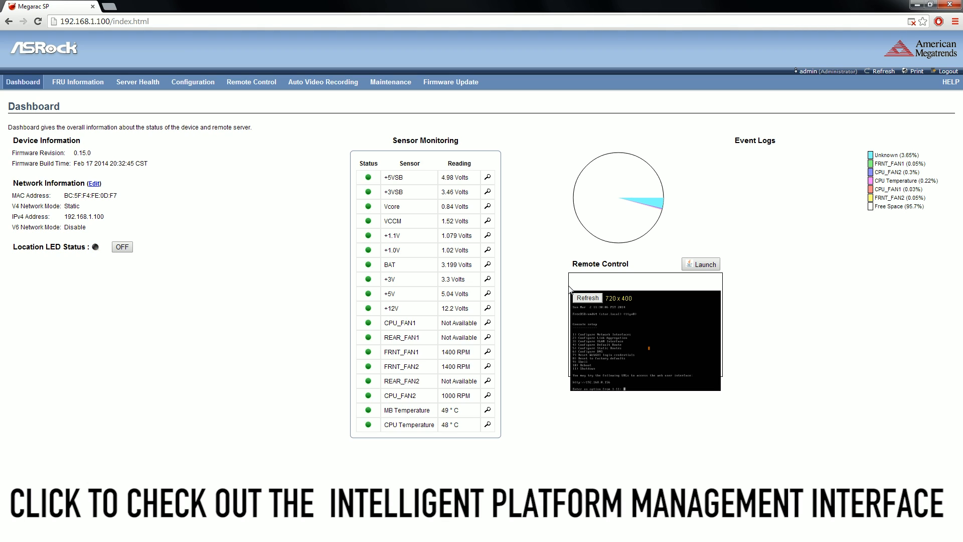
mouse_move(561, 290)
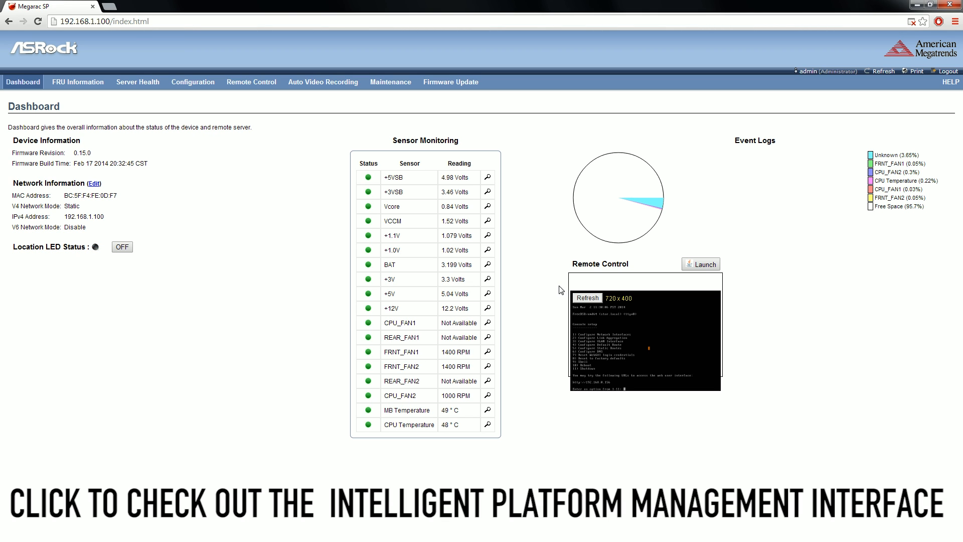
mouse_move(673, 336)
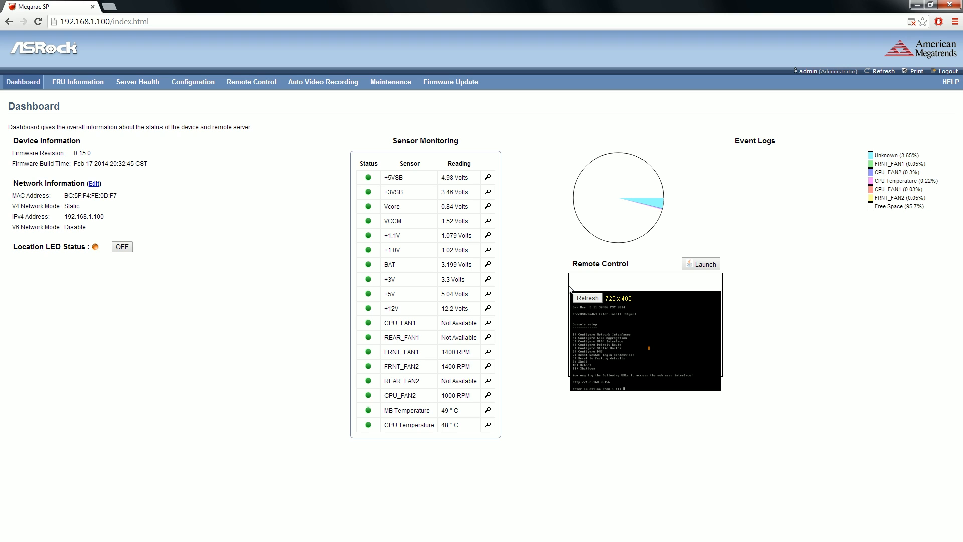
mouse_move(565, 288)
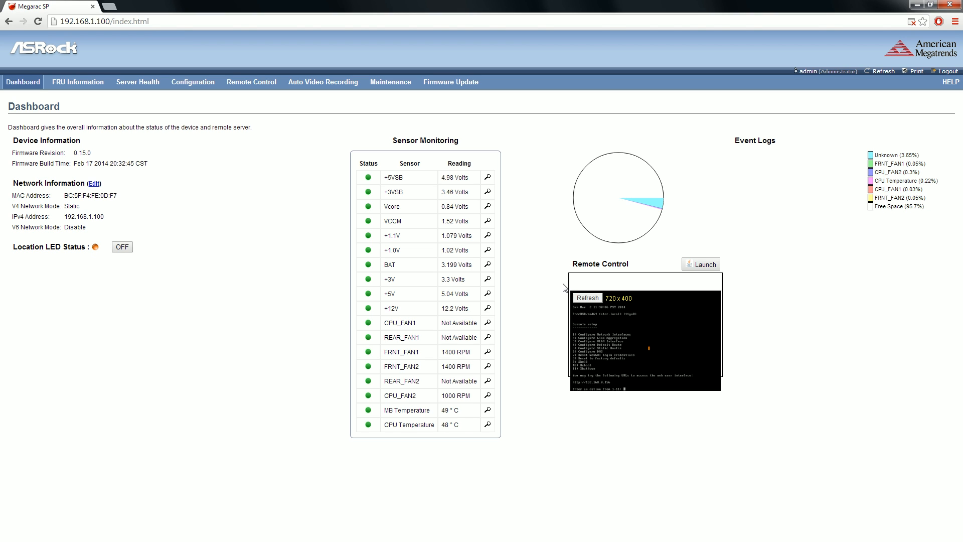
mouse_move(632, 347)
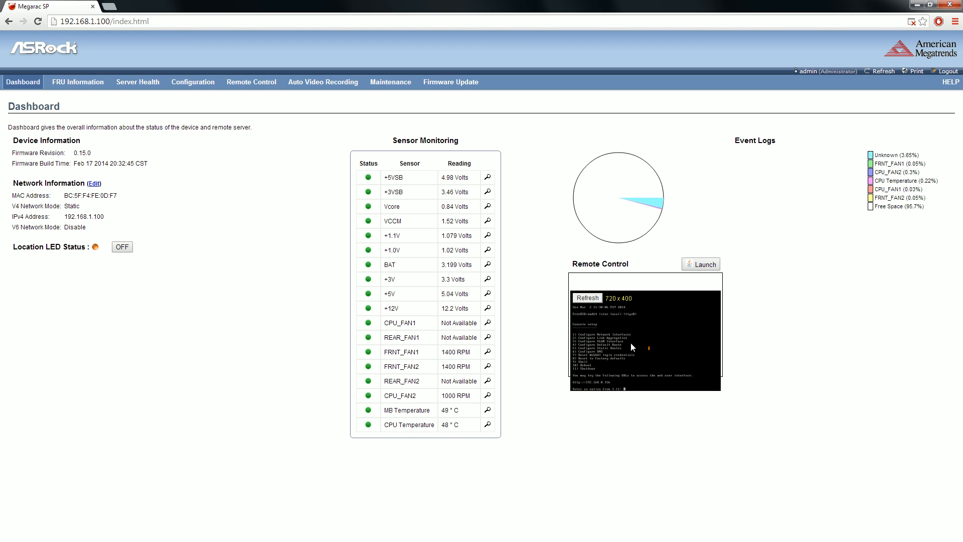
mouse_move(660, 324)
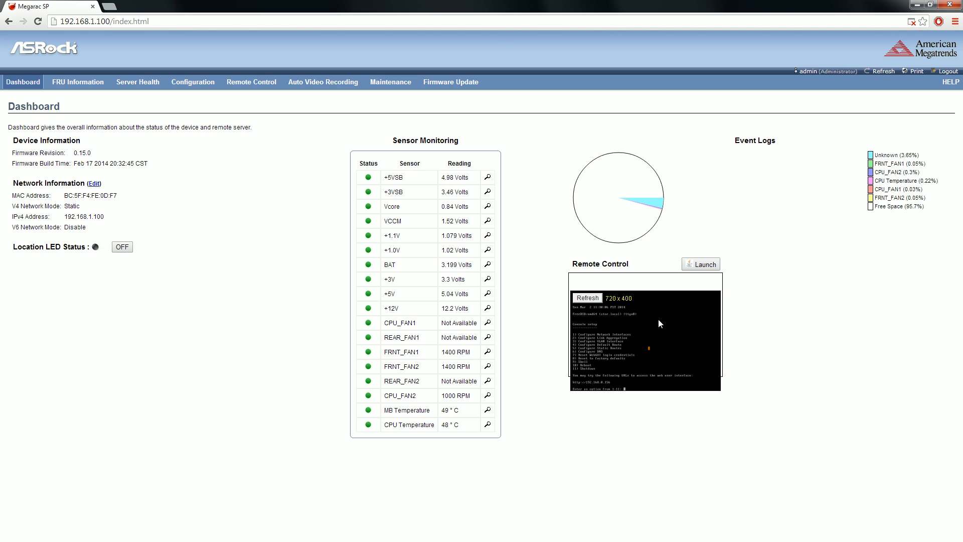
- Open the Auto Video Recording Triggers Configuration page for KVM recording events
left_click(137, 82)
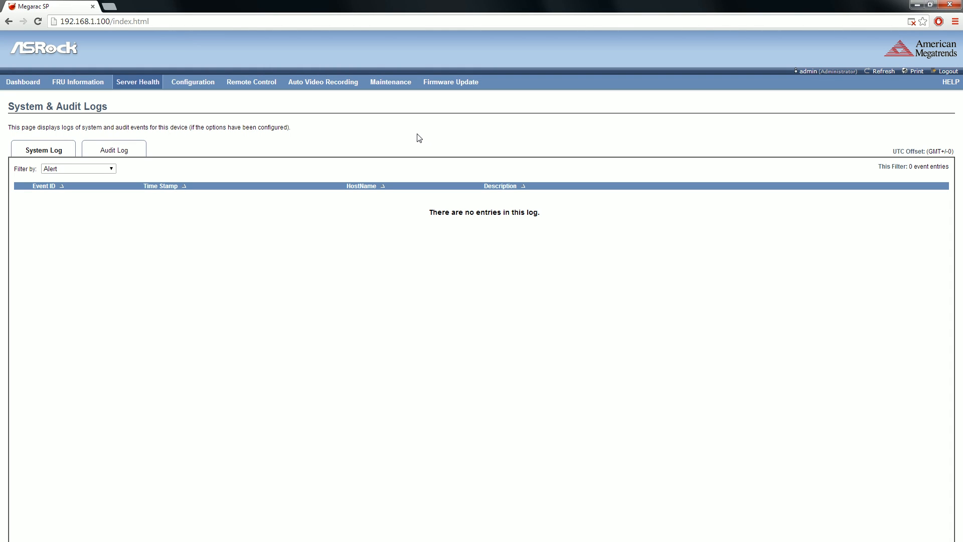
mouse_move(410, 130)
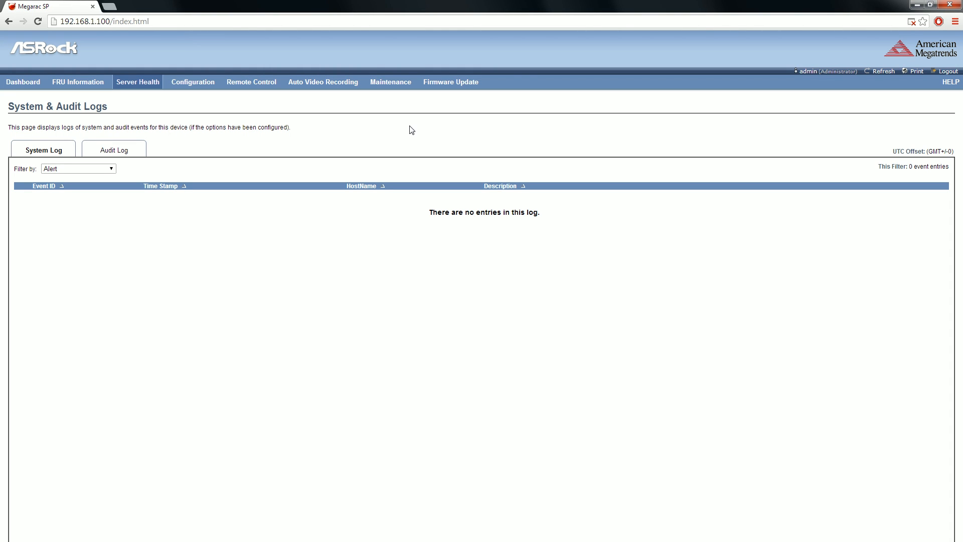
mouse_move(399, 124)
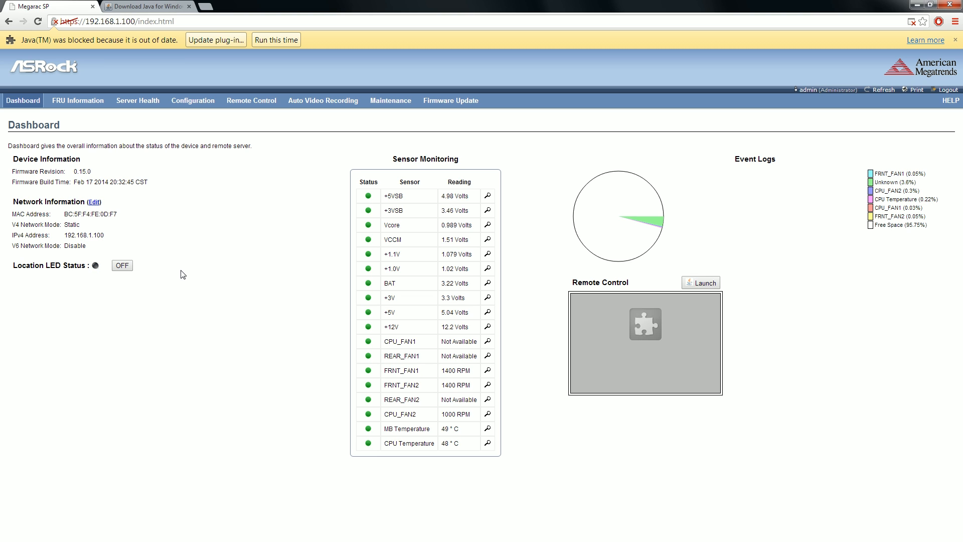
mouse_move(114, 224)
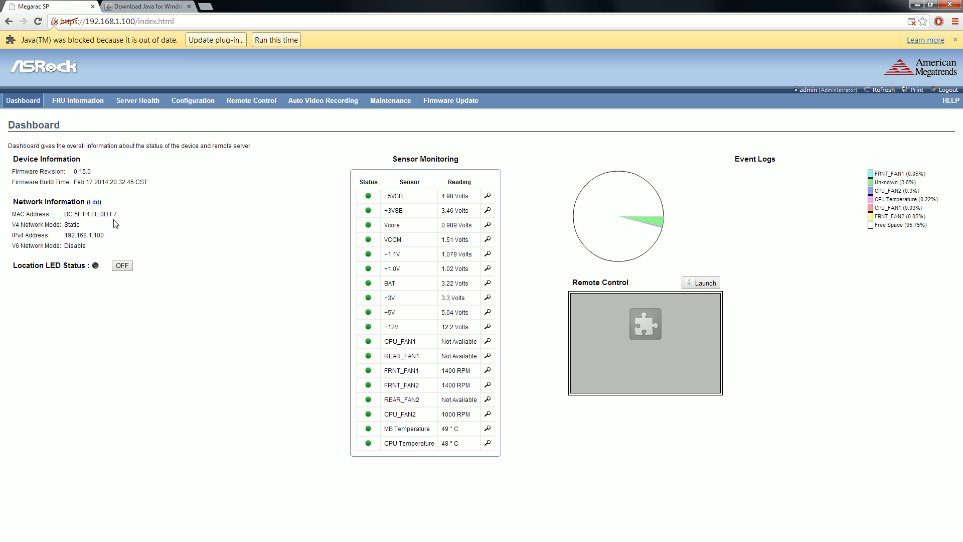
mouse_move(199, 158)
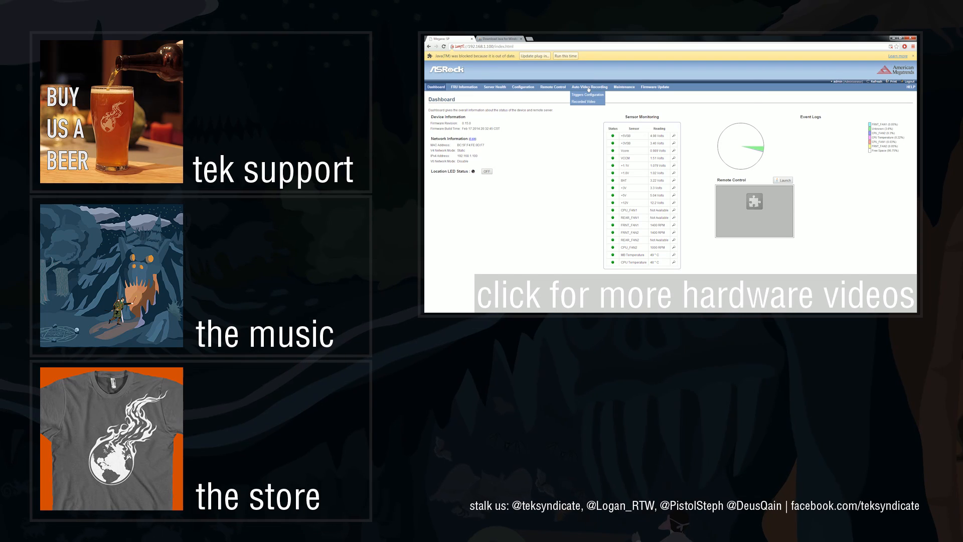
left_click(586, 95)
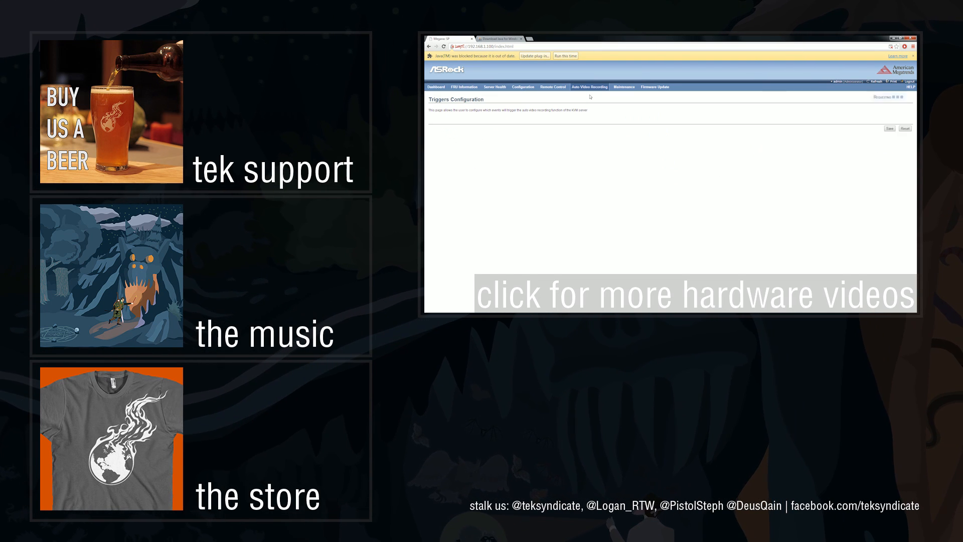